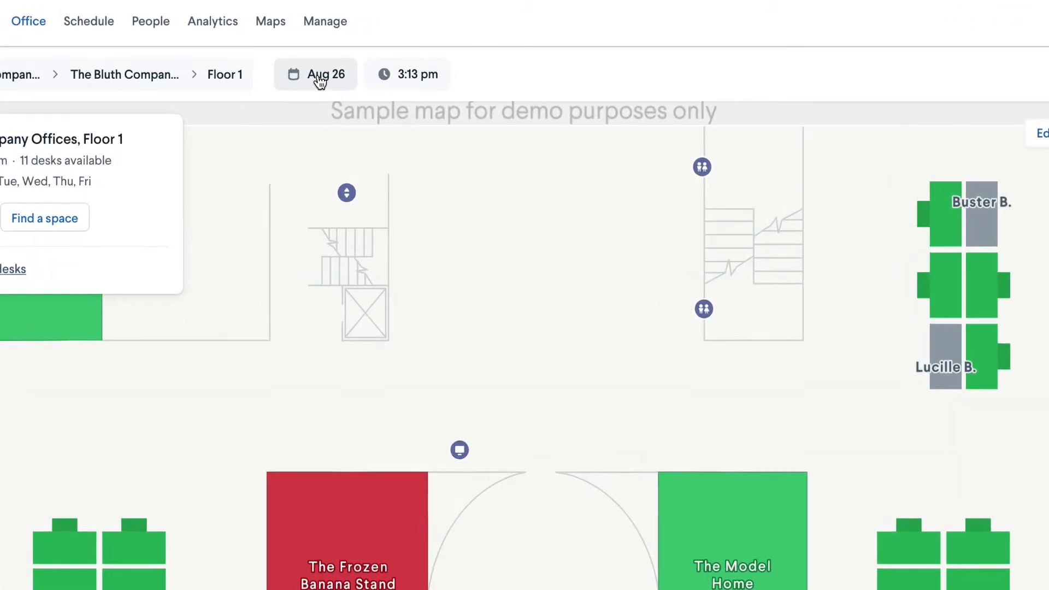
# Set the map date to Aug 27 and switch to Sitwell Enterprises, Floor 5.
pyautogui.click(315, 74)
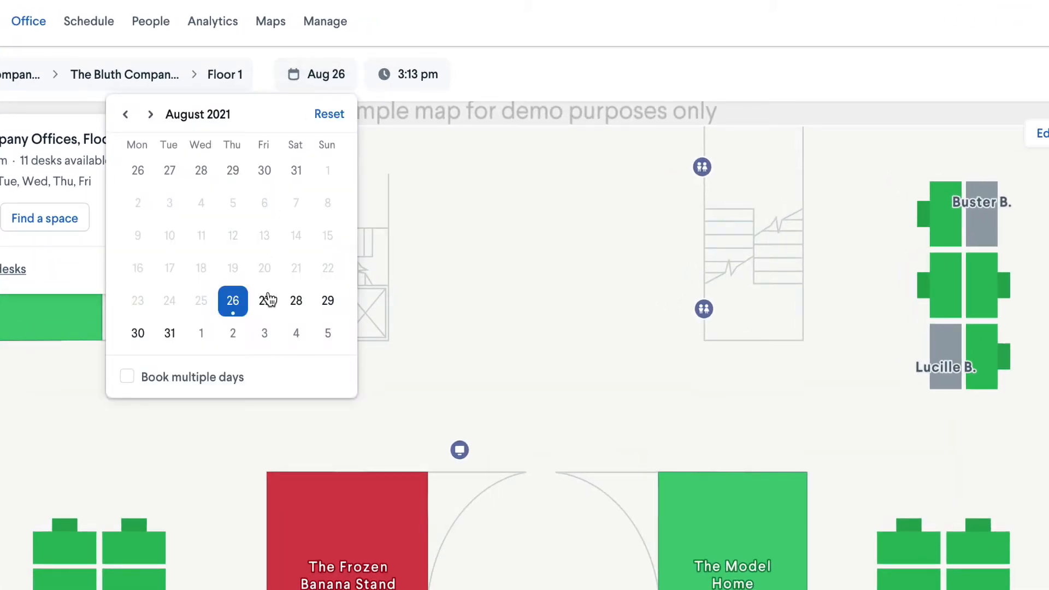
pyautogui.click(264, 300)
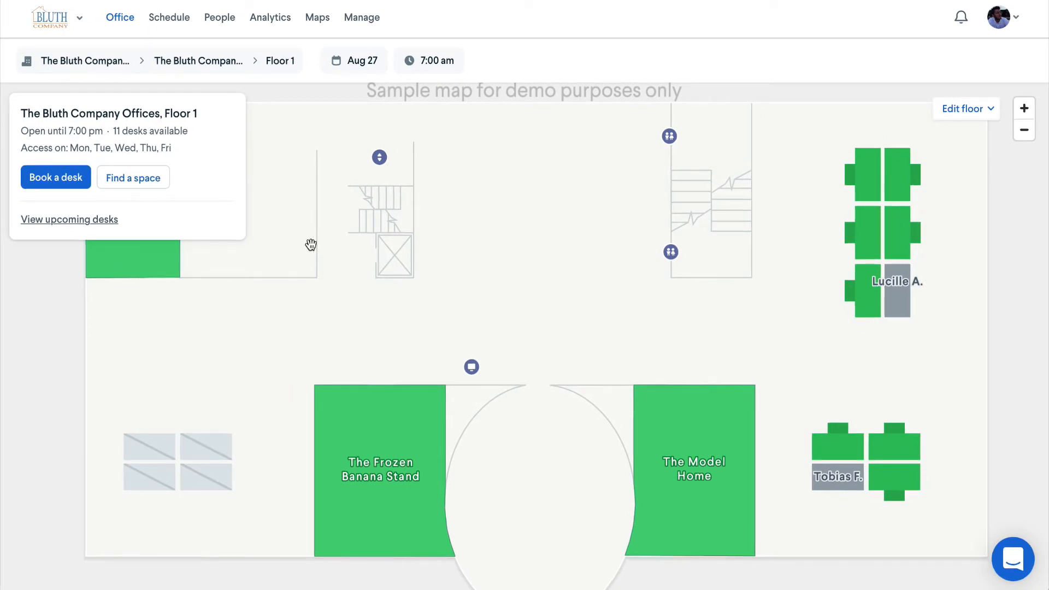
pyautogui.click(198, 61)
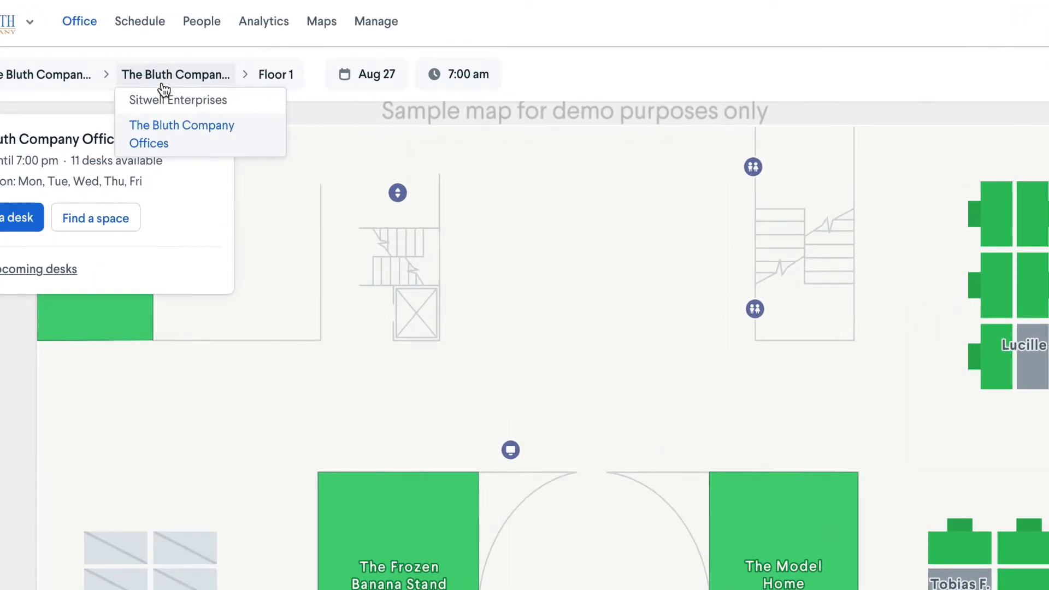
pyautogui.click(178, 99)
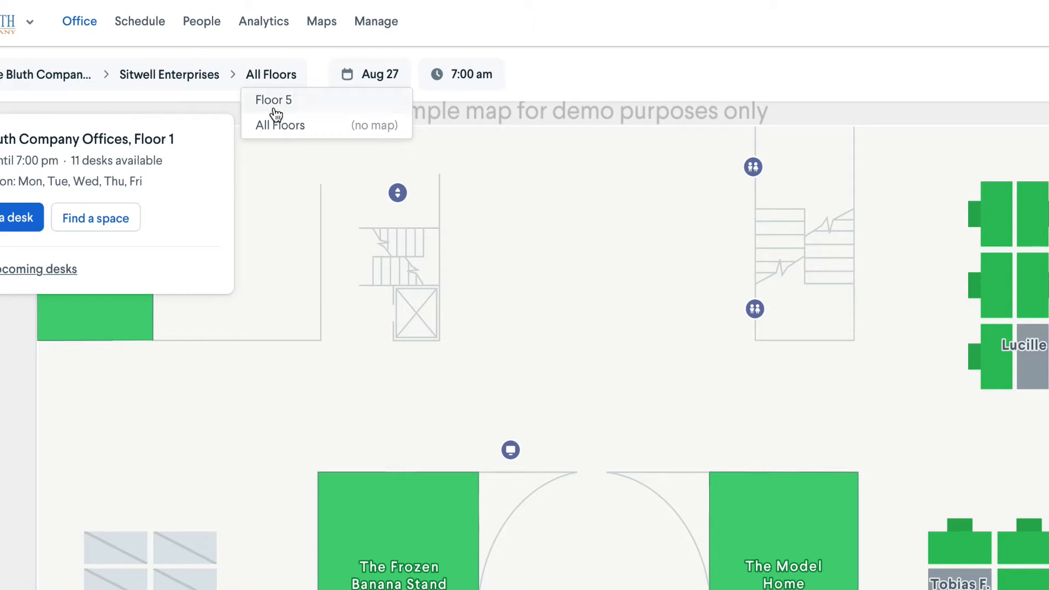
pyautogui.click(273, 99)
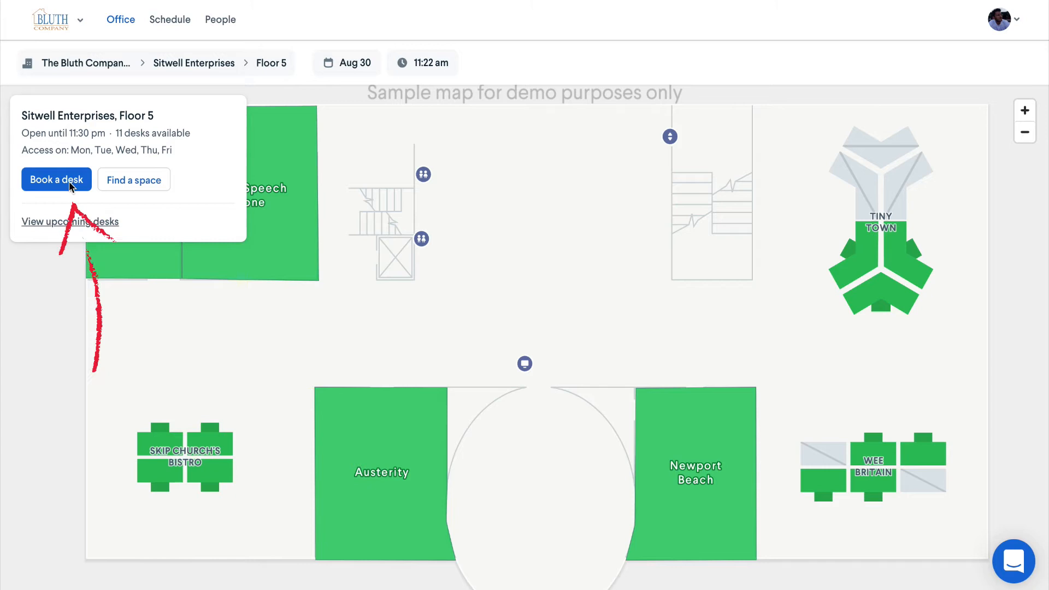
# Start a desk booking at The Bluth Company Offices for Aug 31, Sep 1 and Sep 3.
pyautogui.click(55, 179)
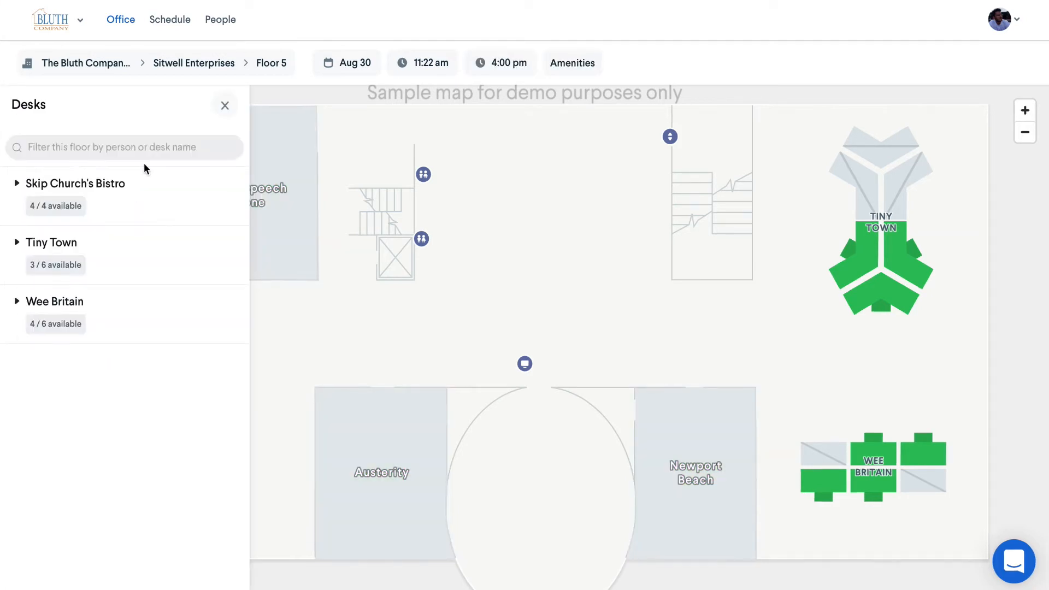
pyautogui.click(193, 62)
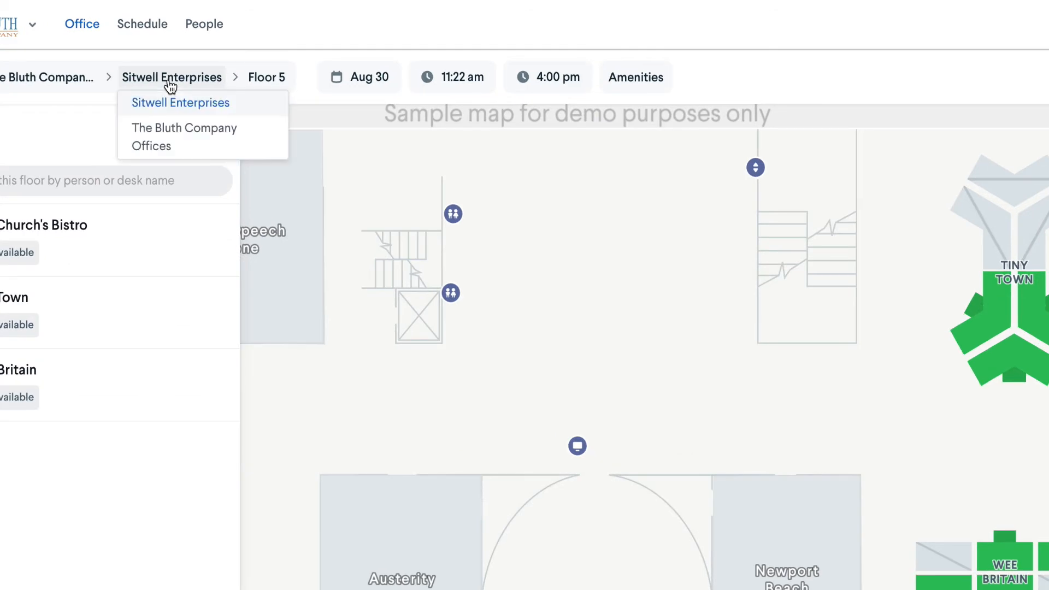
pyautogui.click(184, 128)
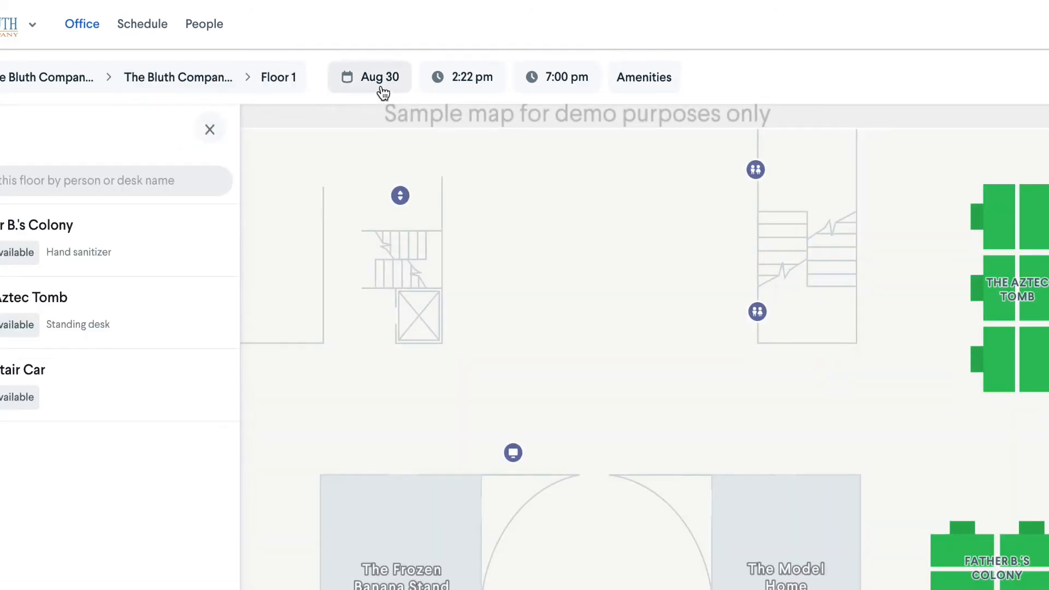
pyautogui.click(370, 76)
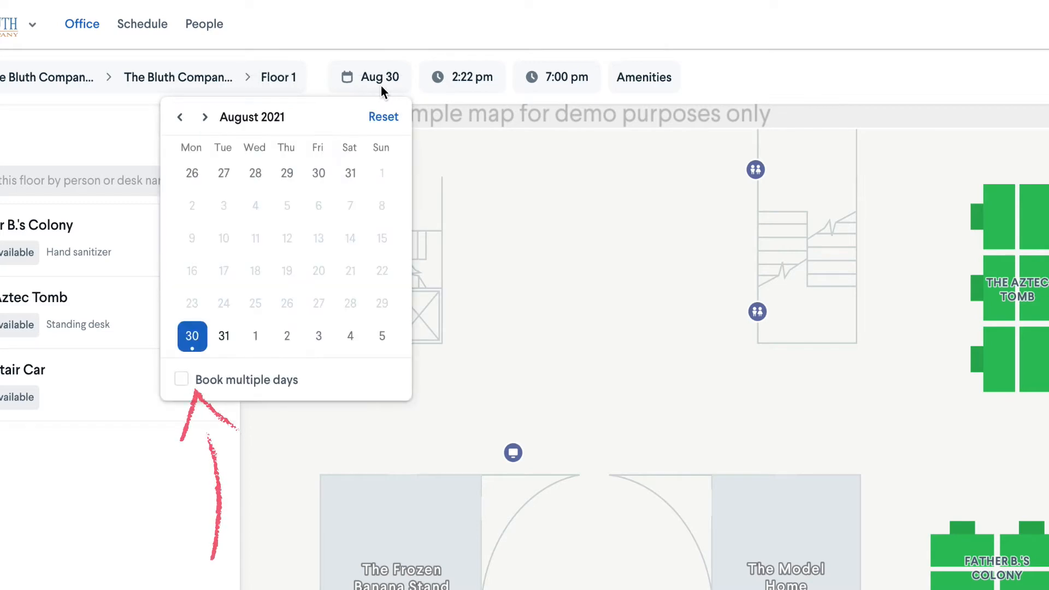
pyautogui.moveTo(198, 387)
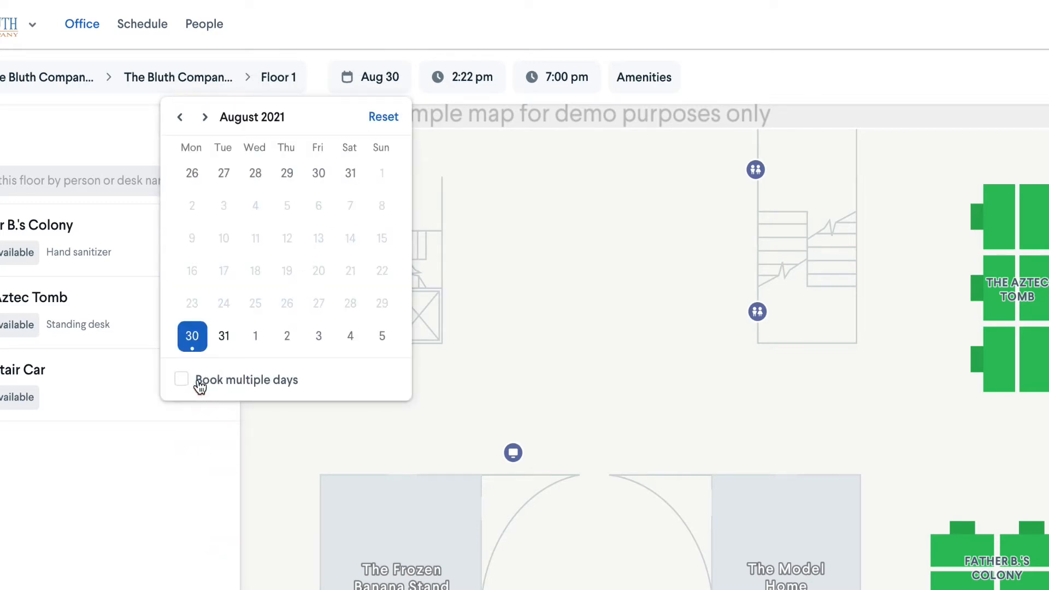
pyautogui.click(181, 379)
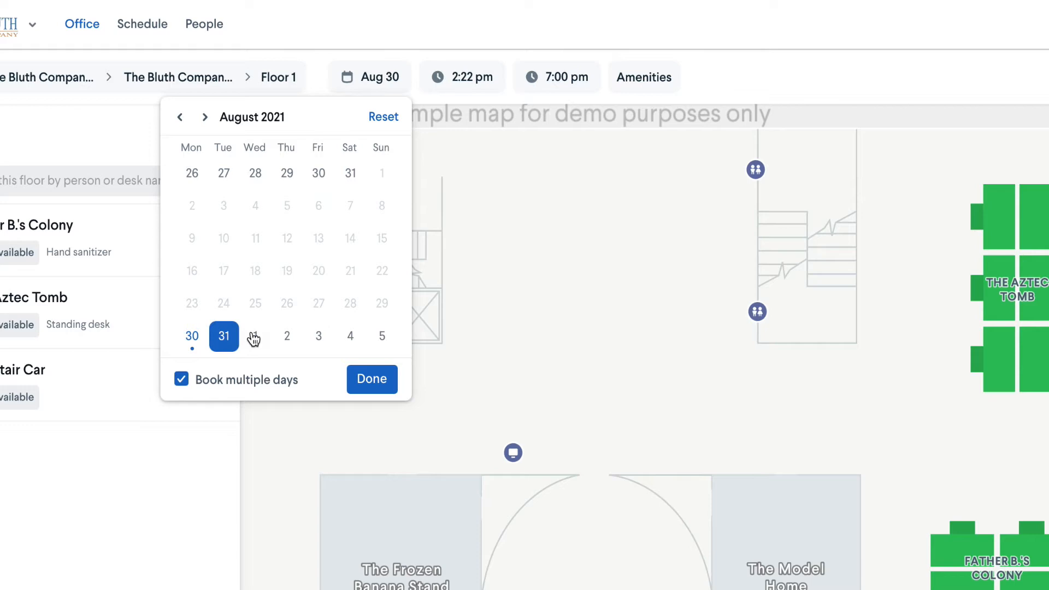
pyautogui.click(319, 336)
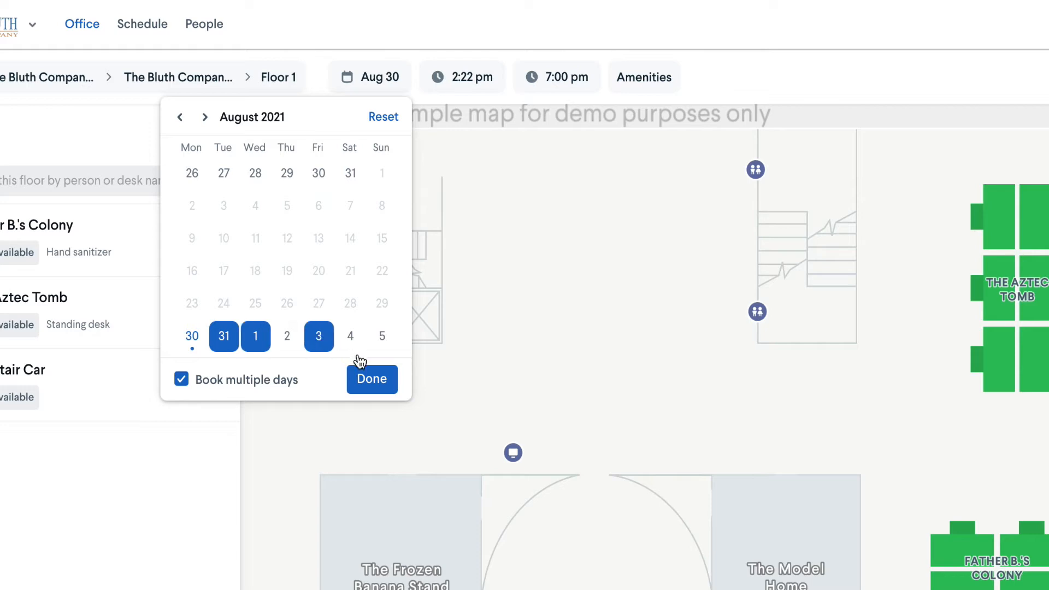
pyautogui.click(372, 379)
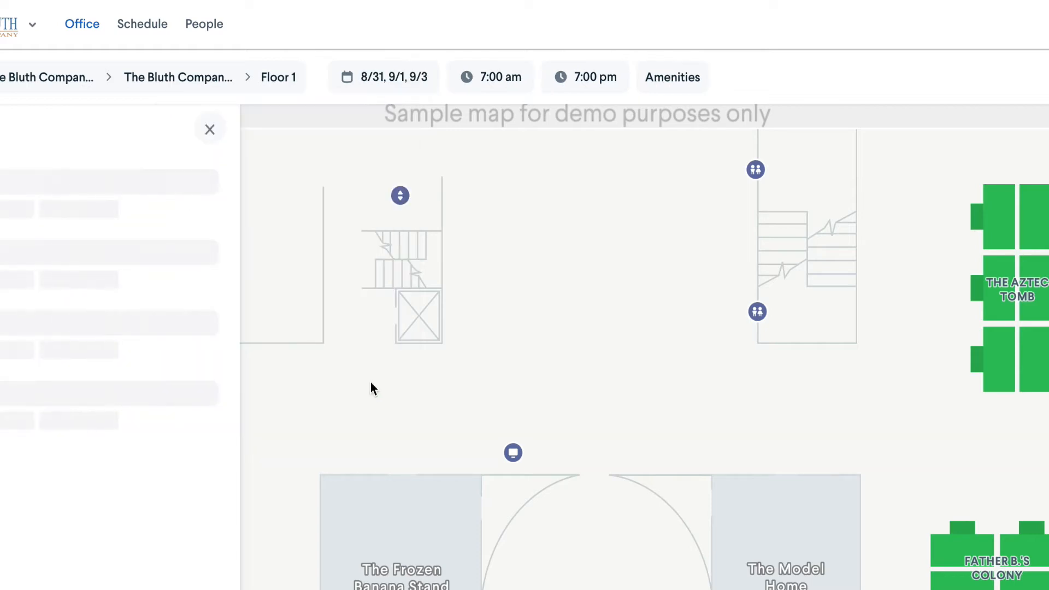
# Filter desks to those with a standing desk and hand sanitizer.
pyautogui.click(671, 77)
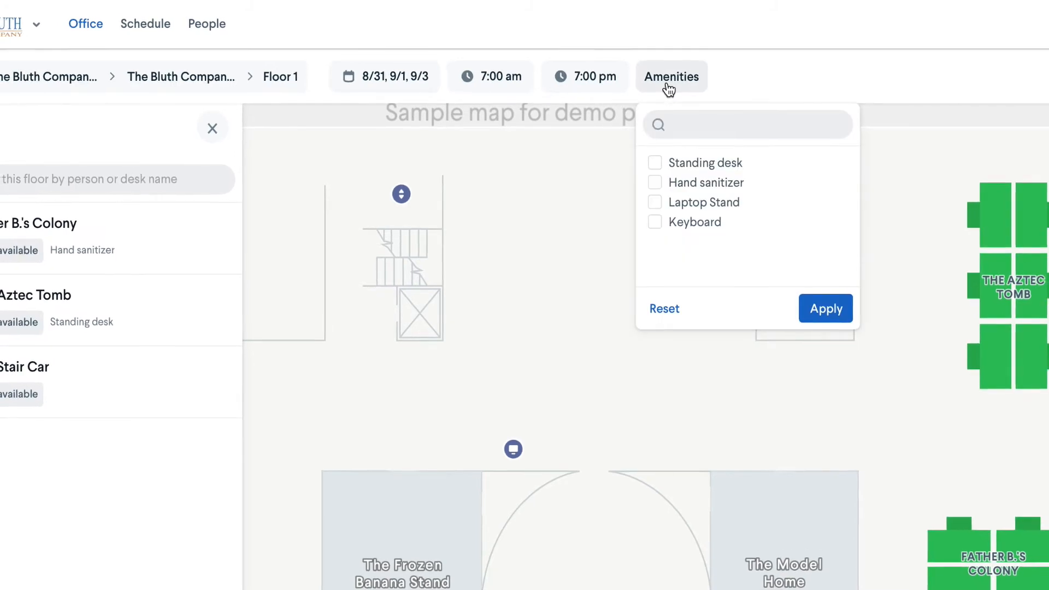
pyautogui.click(655, 161)
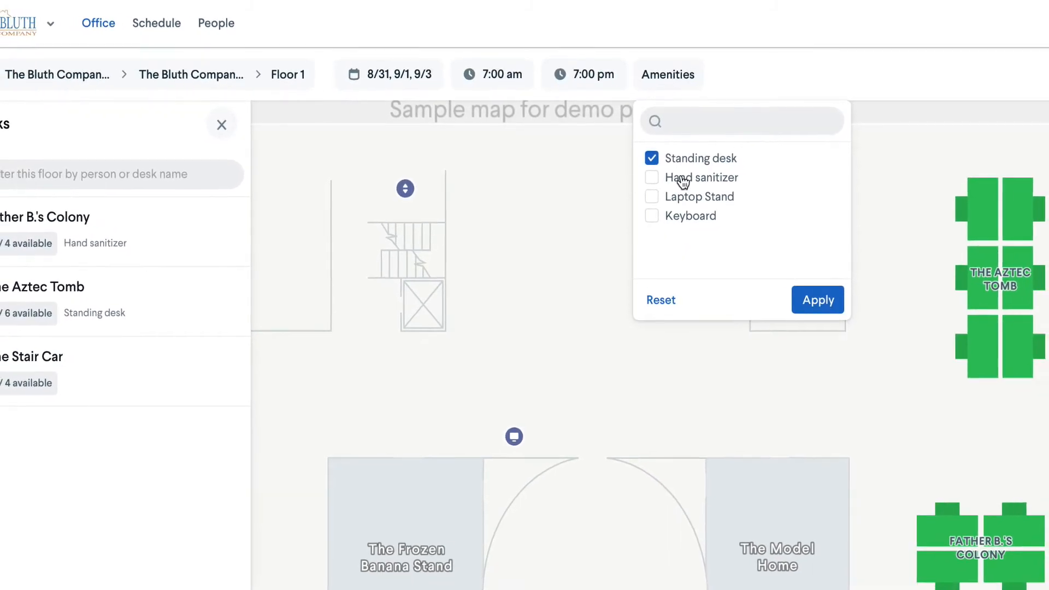
pyautogui.click(817, 300)
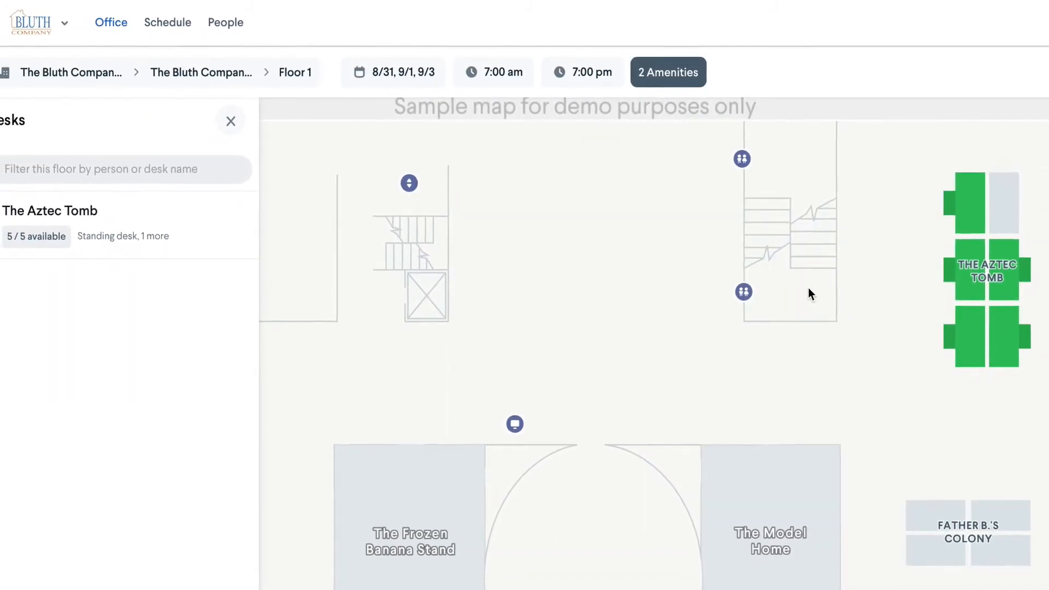
# Reserve desk The Aztec Tomb 5 and view the confirmation email.
pyautogui.click(985, 334)
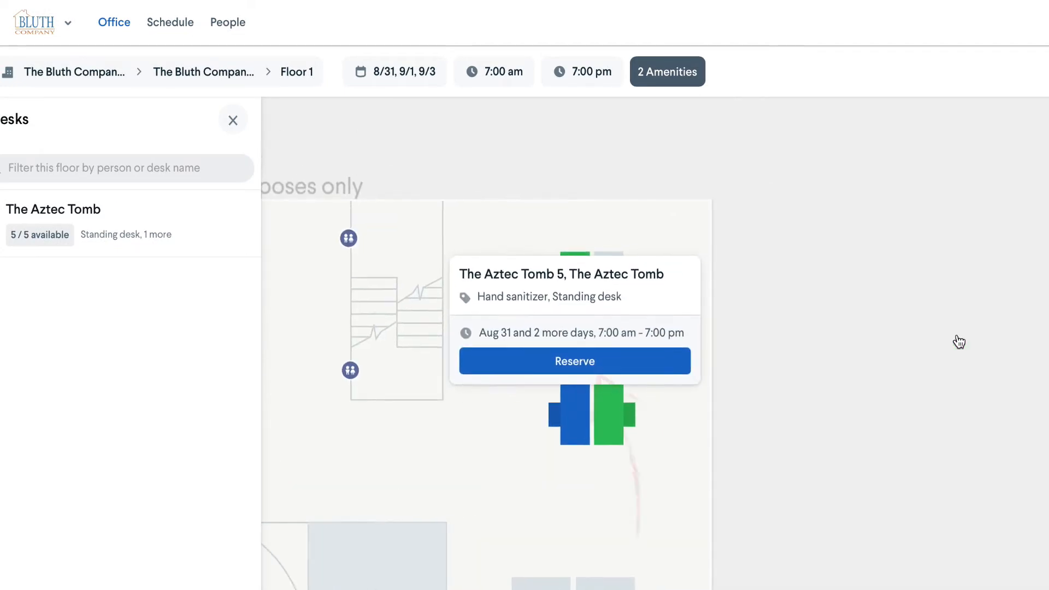
pyautogui.click(574, 361)
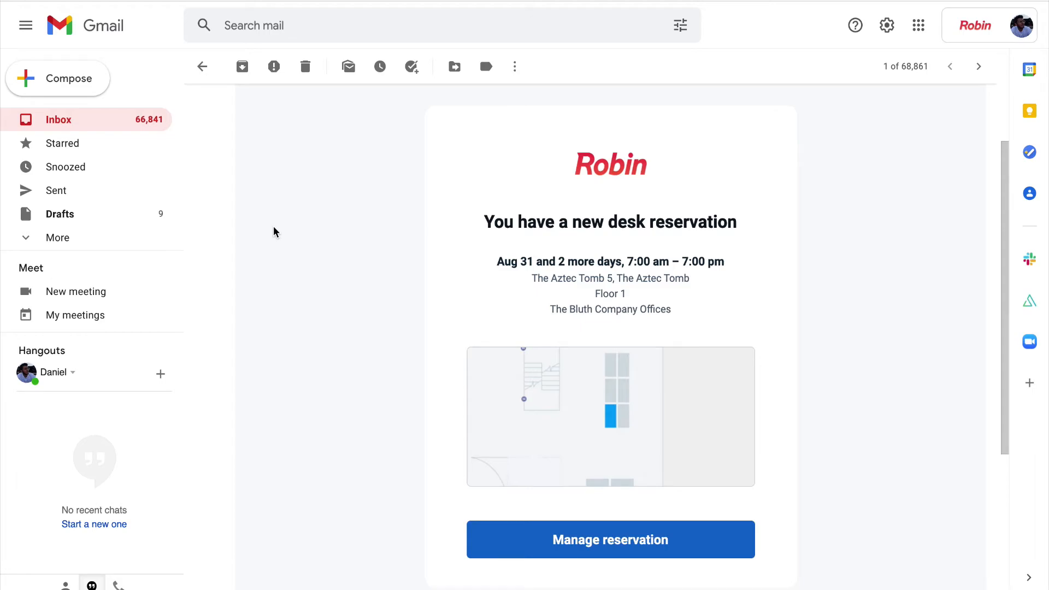
pyautogui.click(610, 540)
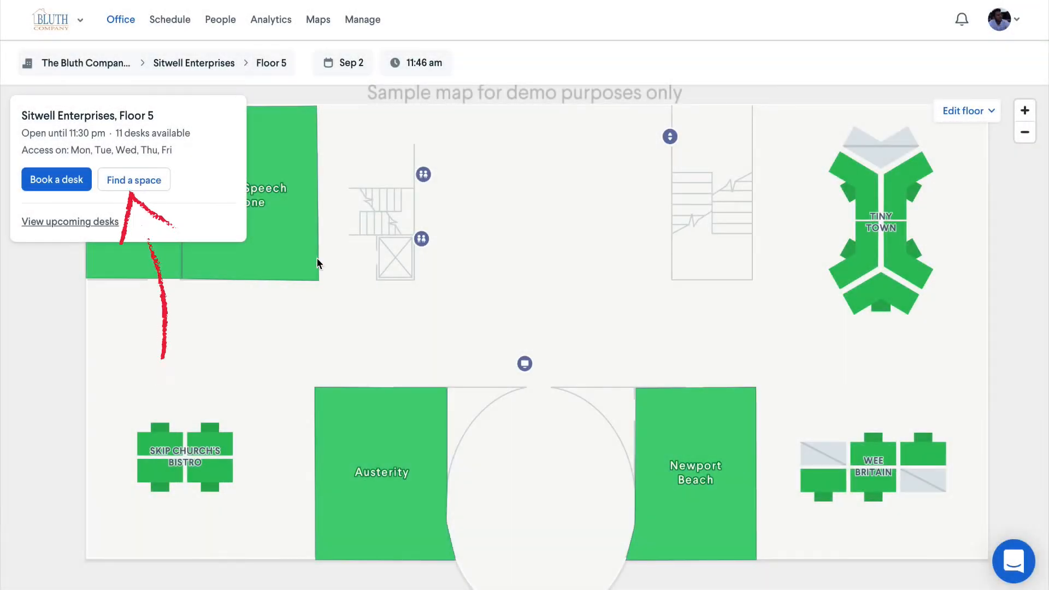
pyautogui.moveTo(155, 190)
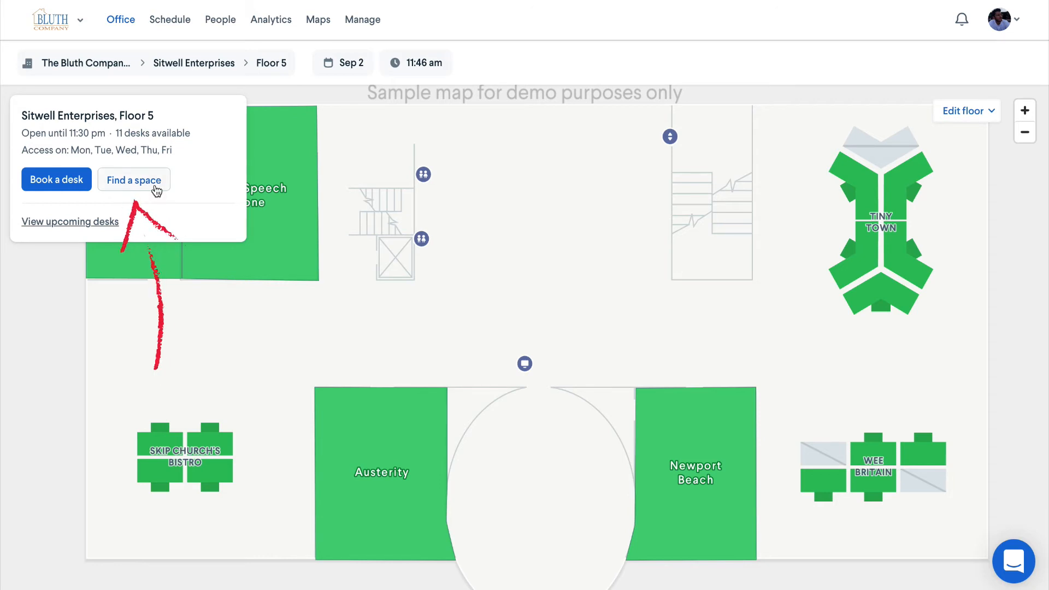
# Search Floor 1 spaces for Sep 10, starting 9:30 am for 60 minutes.
pyautogui.click(133, 180)
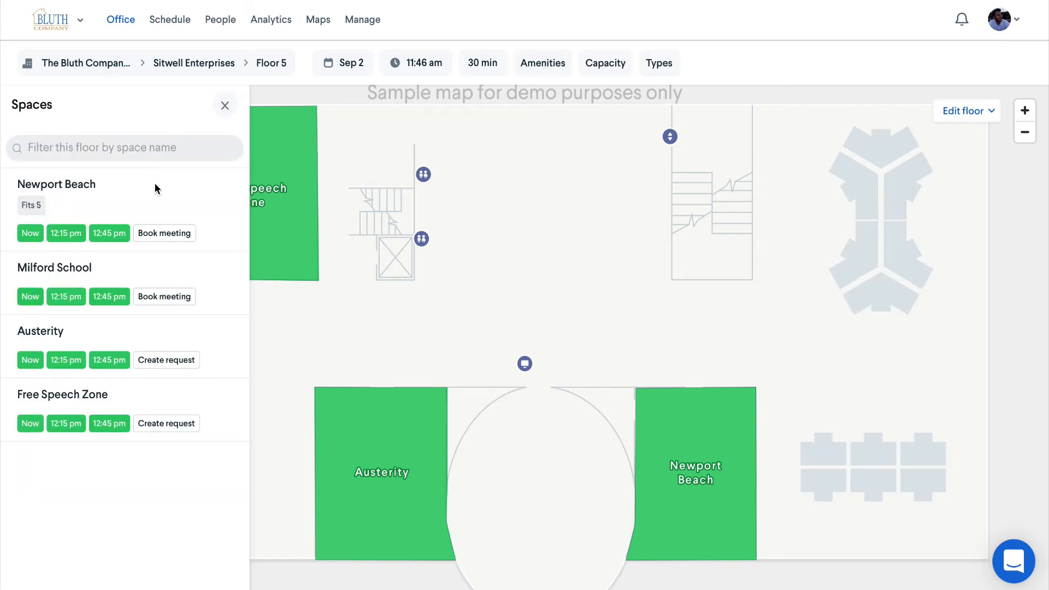
pyautogui.click(194, 63)
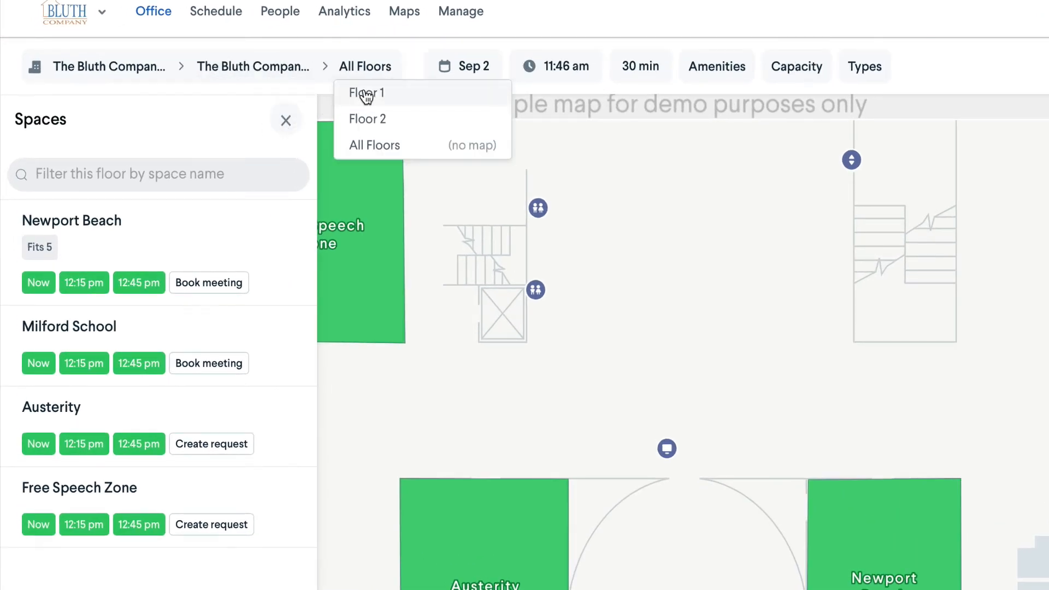
pyautogui.click(366, 93)
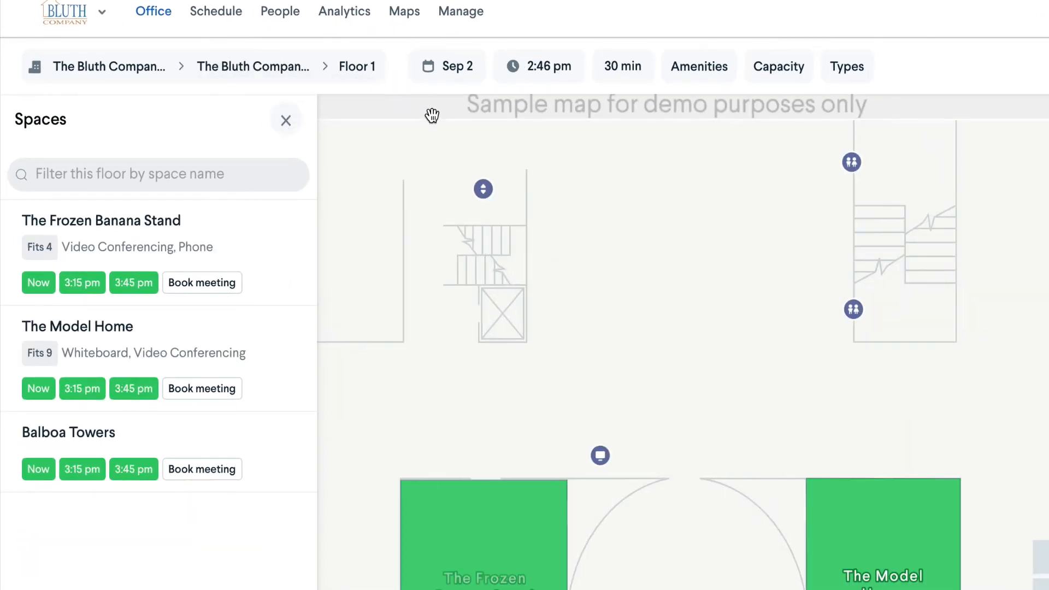
pyautogui.click(447, 65)
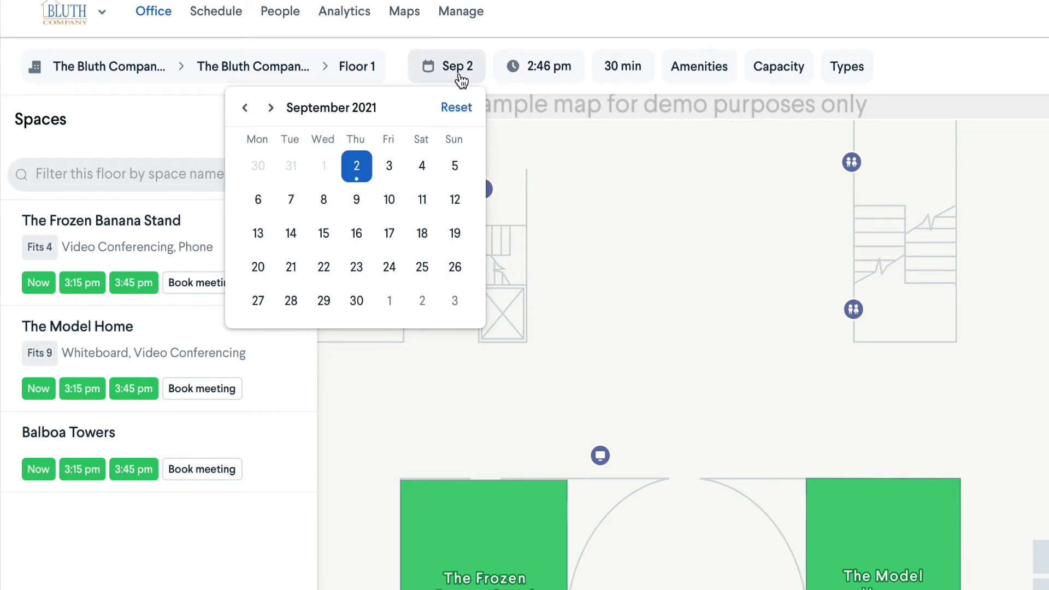
pyautogui.click(388, 199)
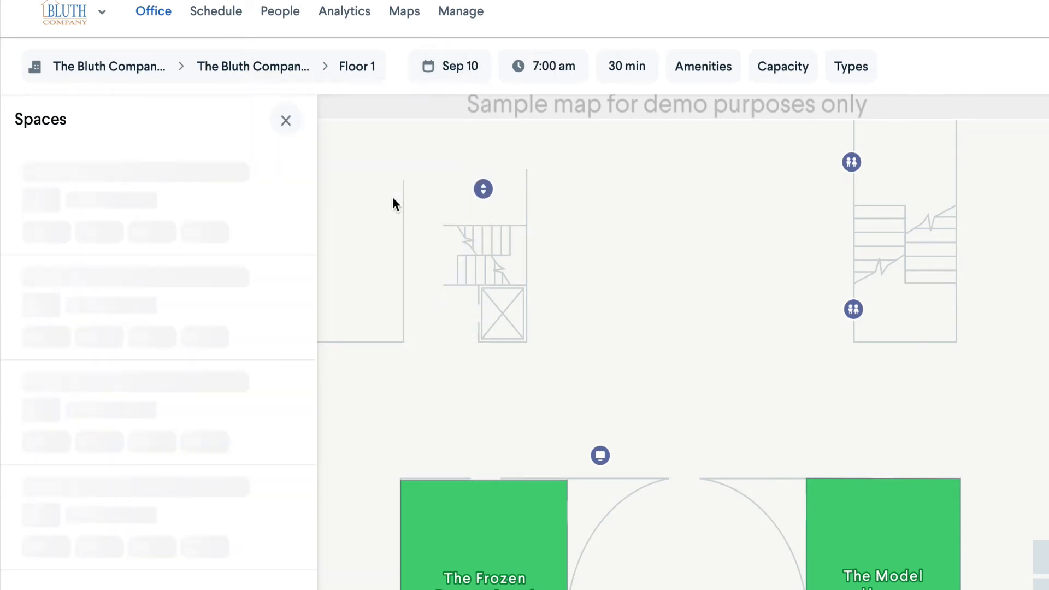
pyautogui.click(543, 65)
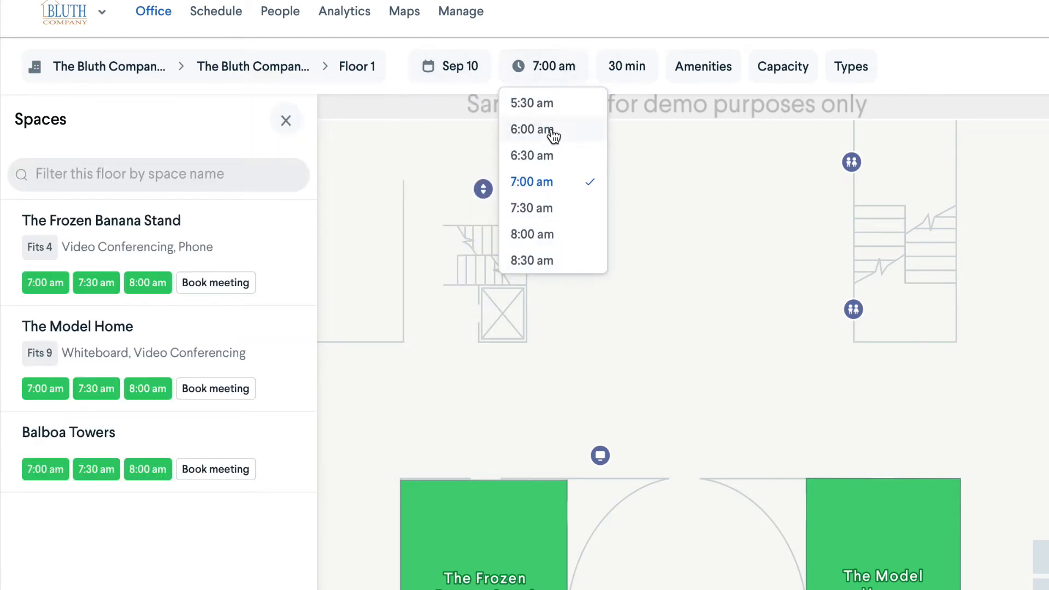
pyautogui.scroll(-3)
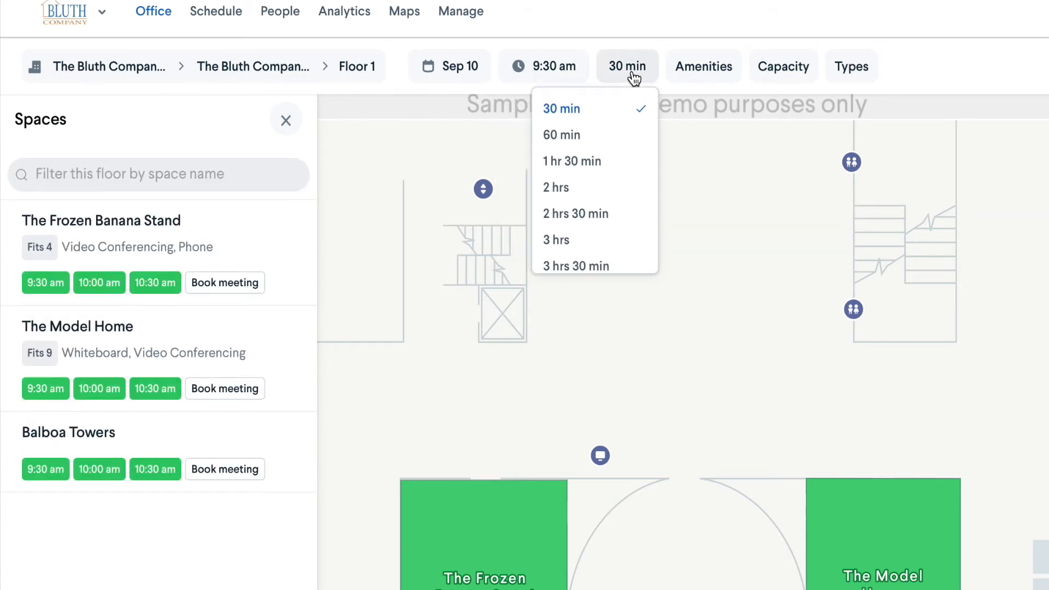
pyautogui.click(561, 134)
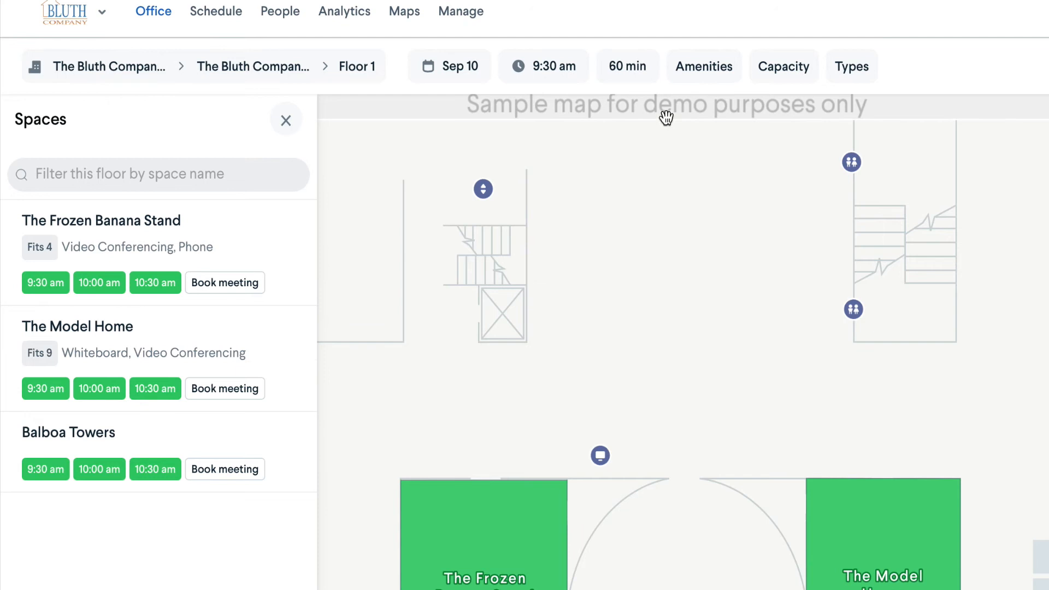
pyautogui.click(704, 66)
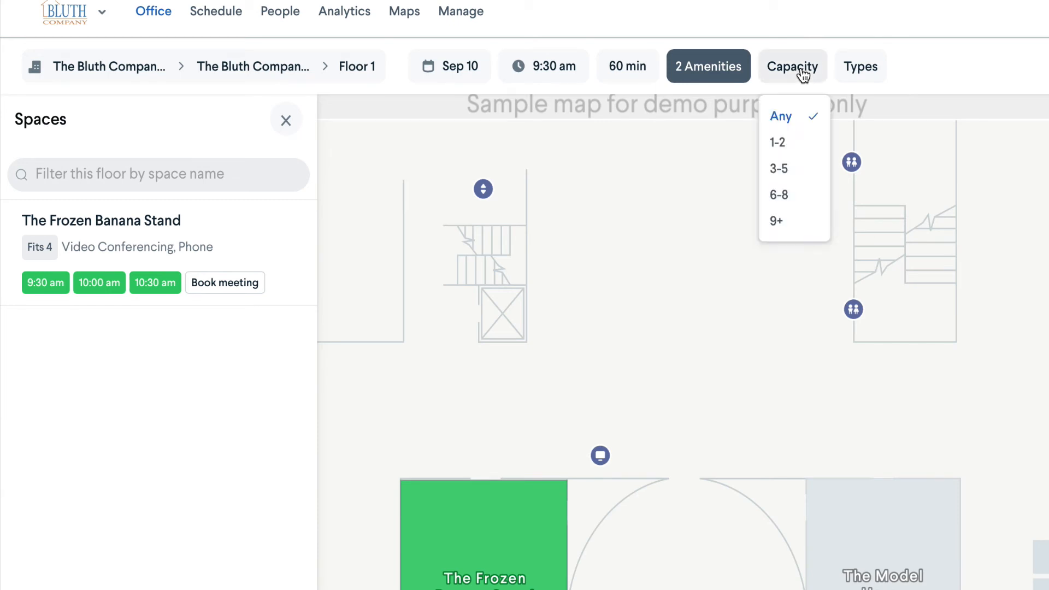
# Filter Floor 1 spaces to capacity 3–5 people and one space type.
pyautogui.click(778, 169)
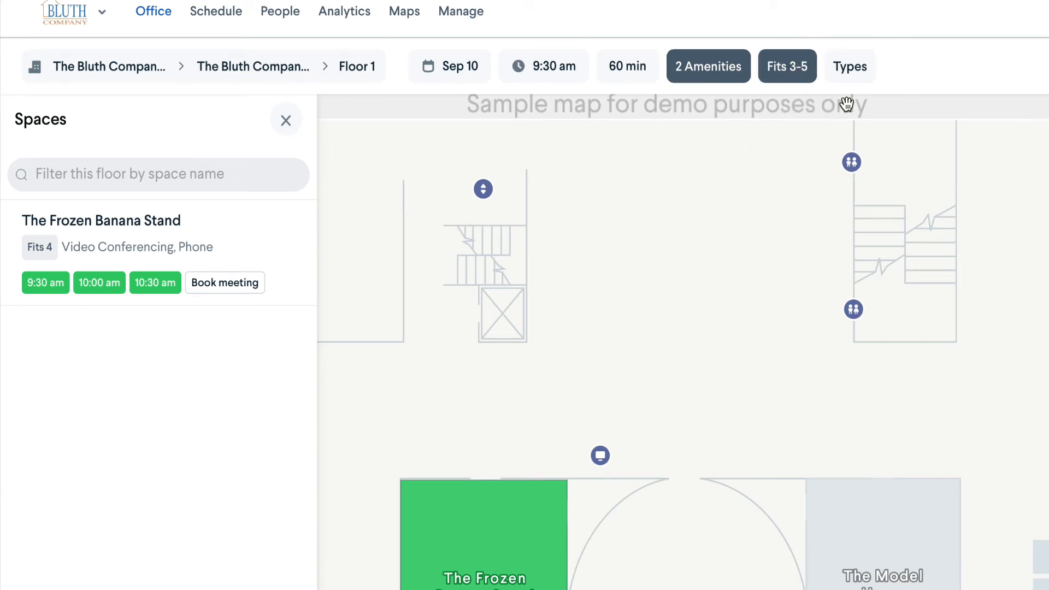
pyautogui.click(850, 66)
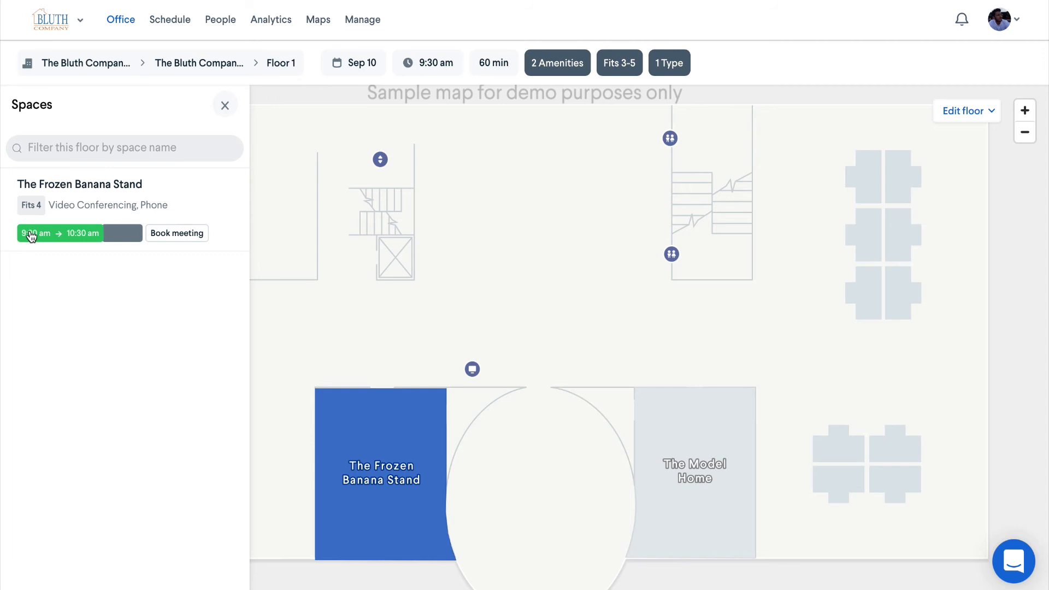
# Book 'Team sync up' in The Frozen Banana Stand at 9:30 am, repeating weekly on Friday.
pyautogui.click(177, 232)
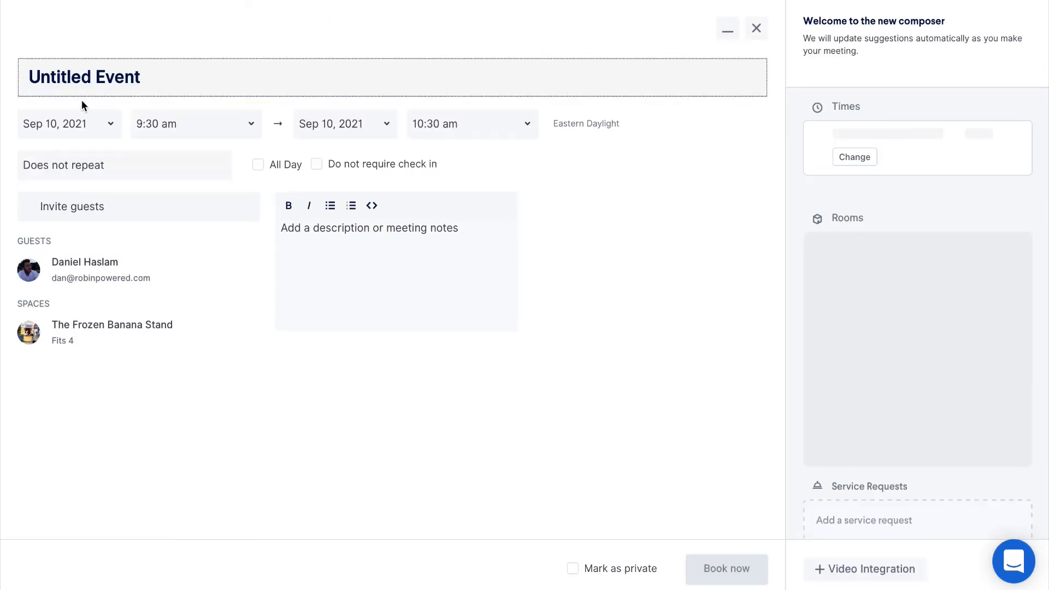
pyautogui.write('Team sync up')
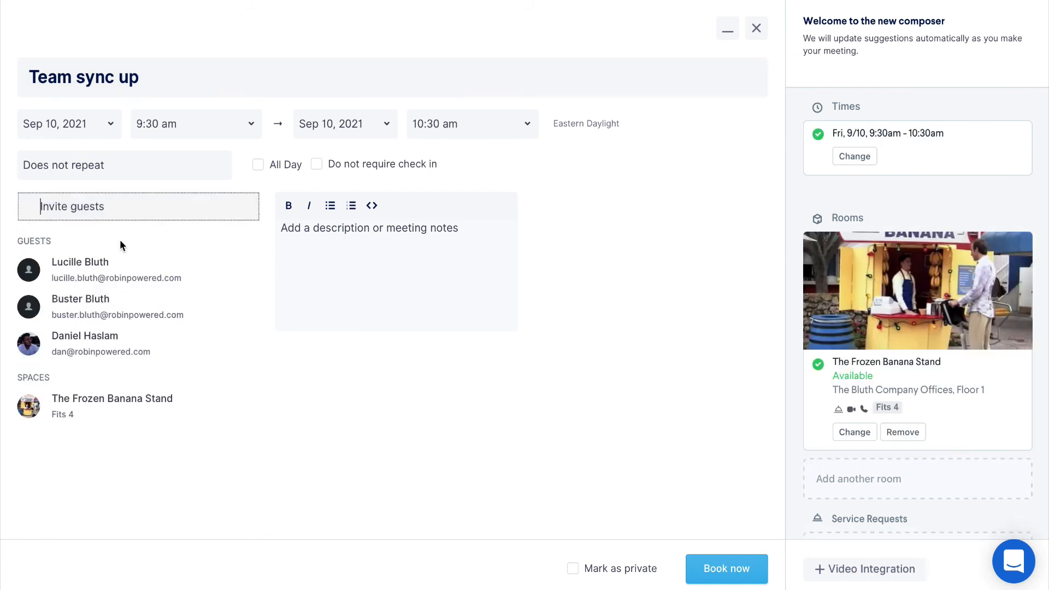
pyautogui.click(124, 165)
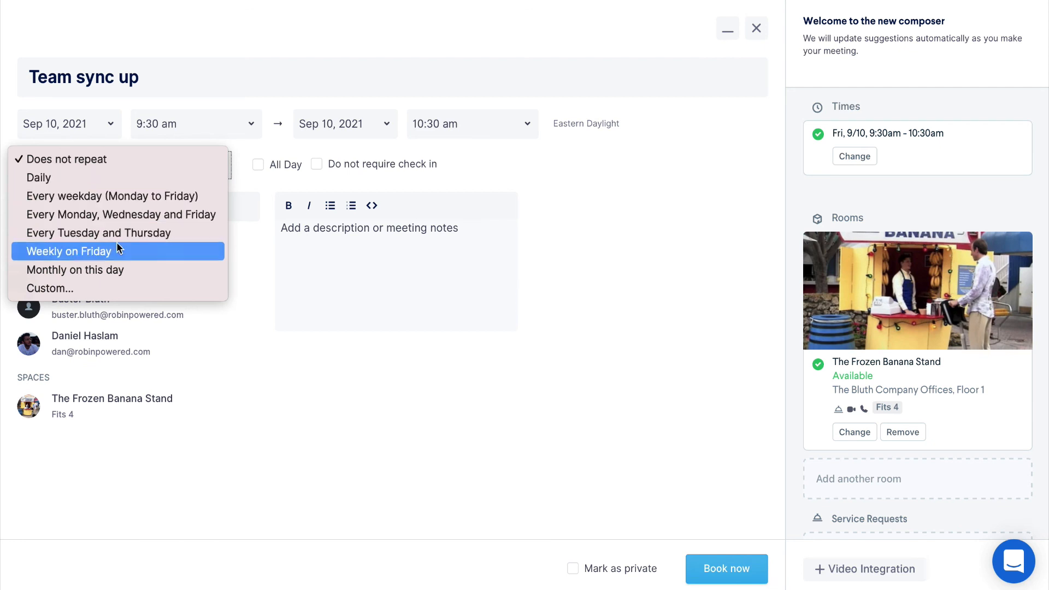
pyautogui.click(68, 251)
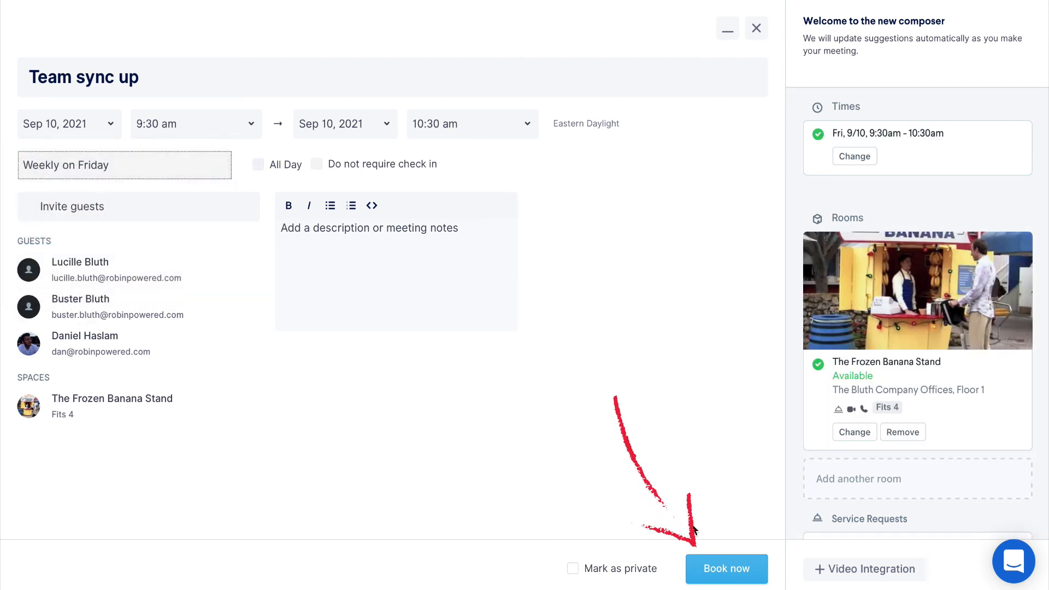
pyautogui.click(726, 568)
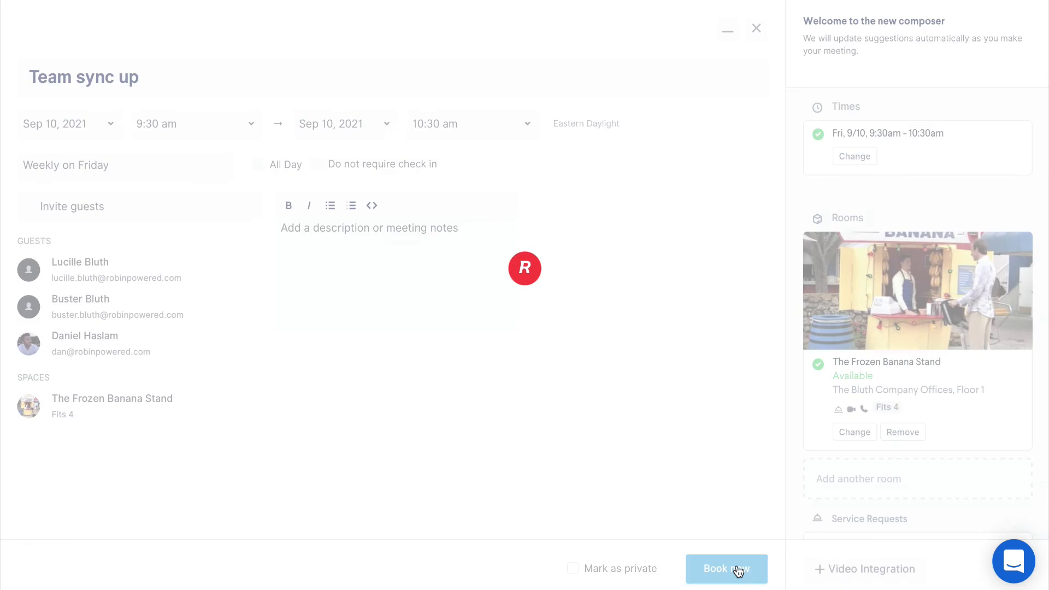